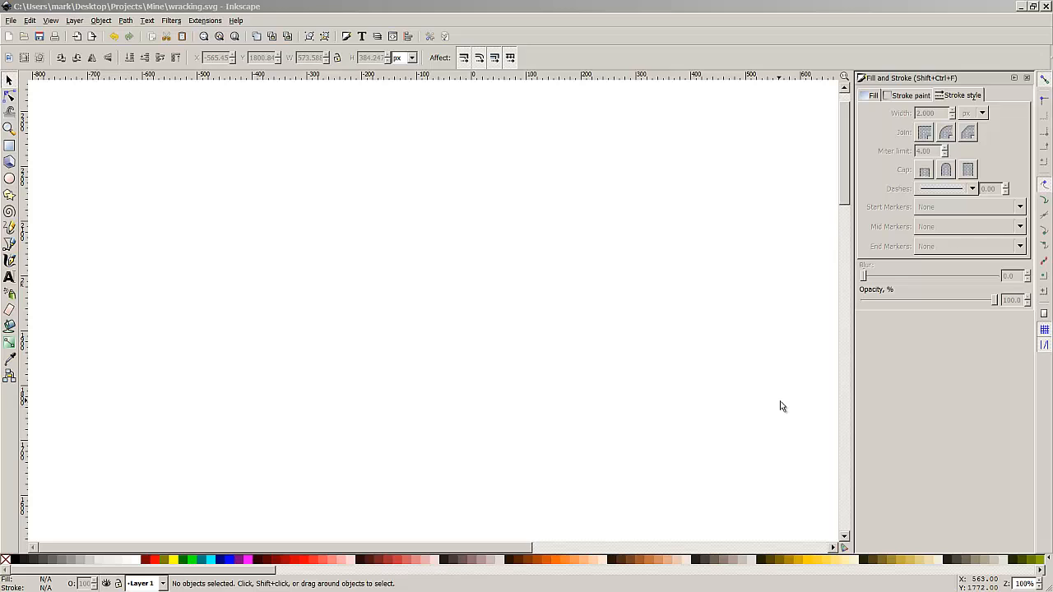
mouse_move(719, 300)
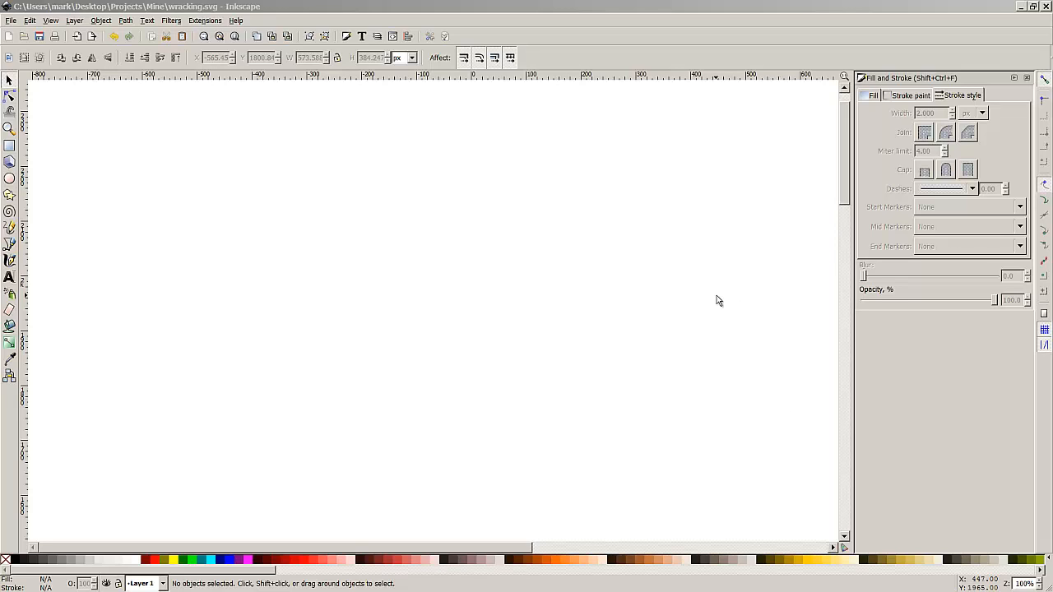
mouse_move(27, 54)
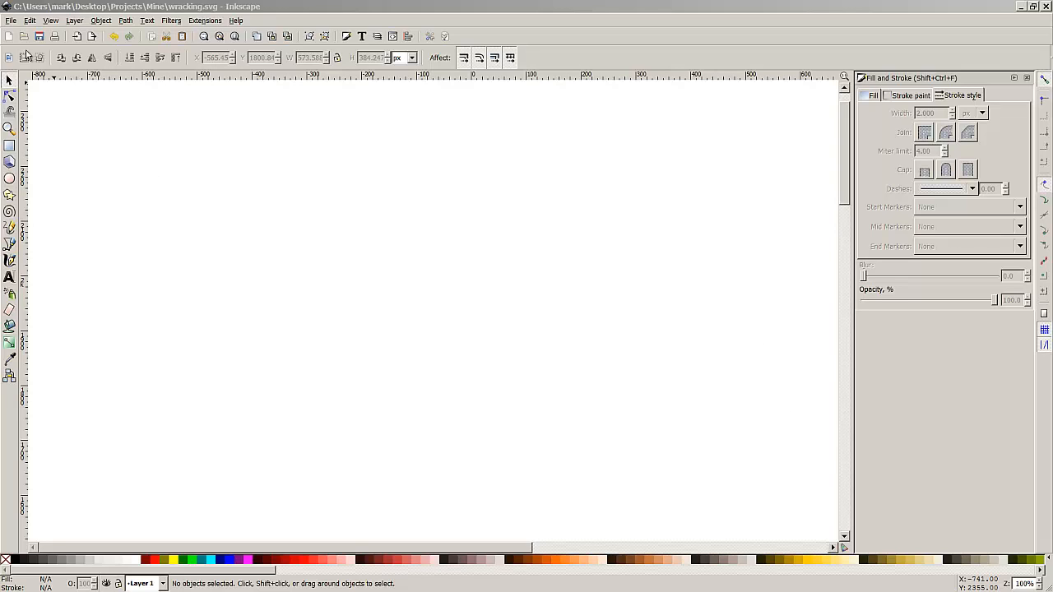
Import Safety-boots-2003.png into the drawing, keeping the Embed option.
left_click(11, 20)
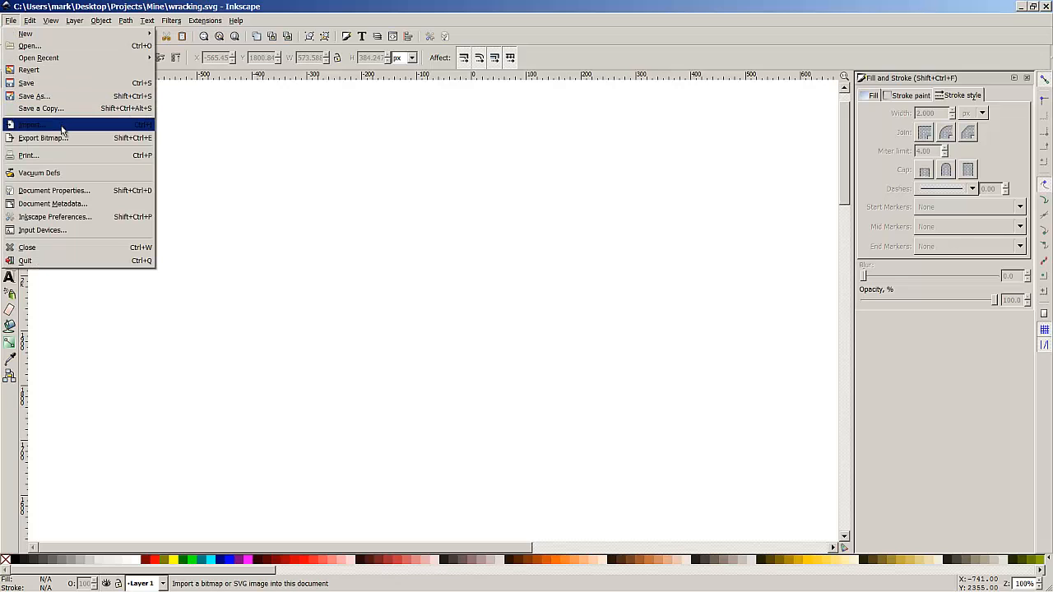
left_click(30, 124)
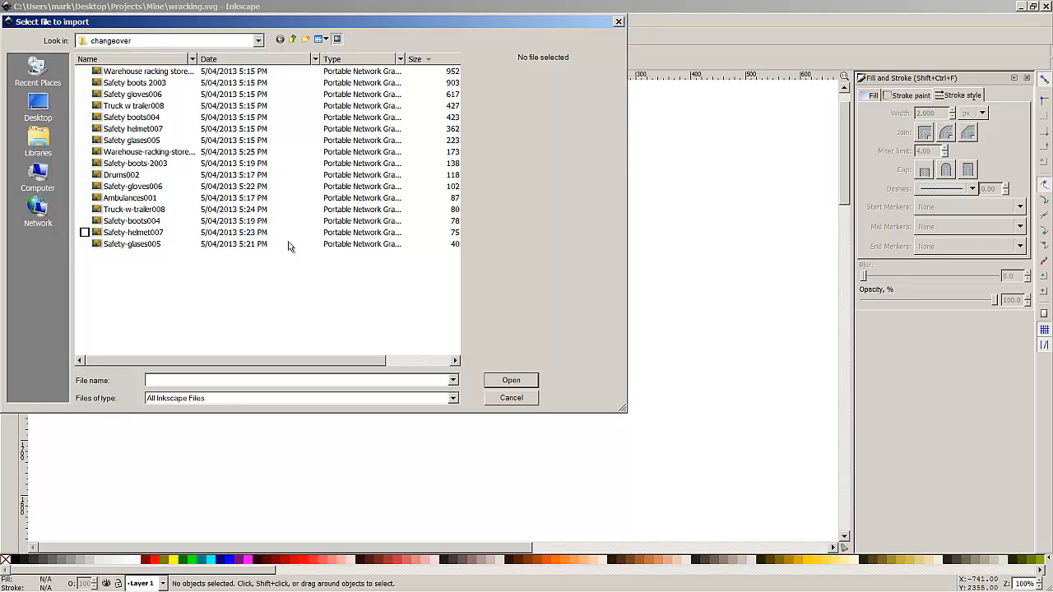
mouse_move(148, 171)
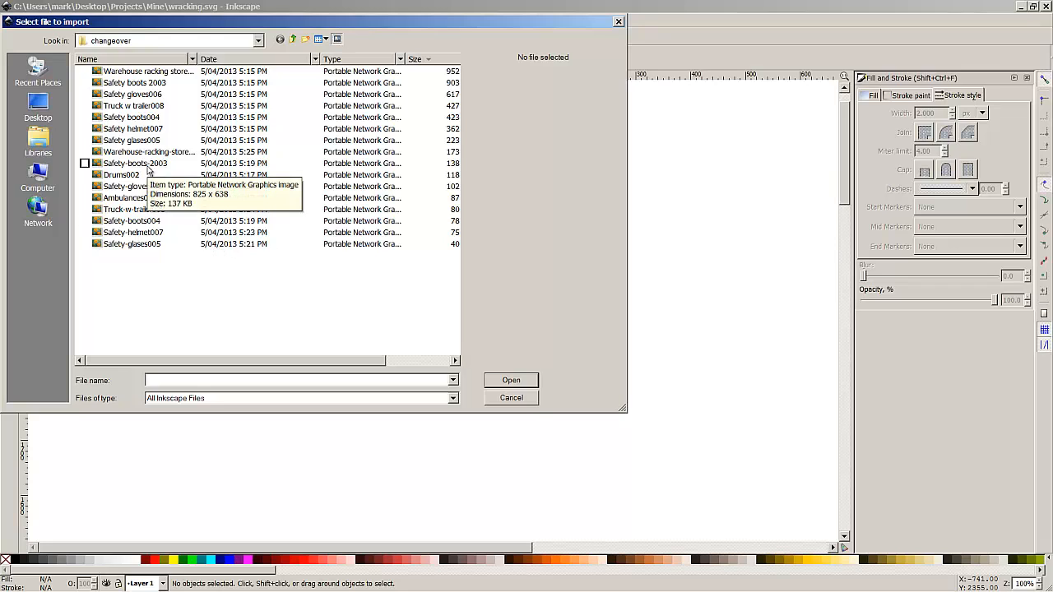
left_click(136, 163)
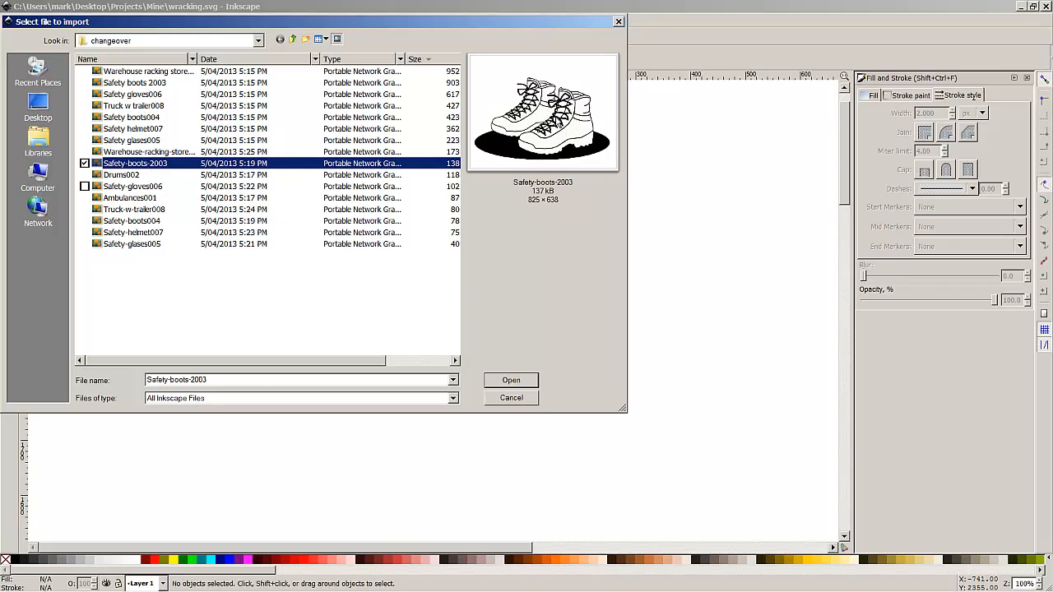
left_click(511, 380)
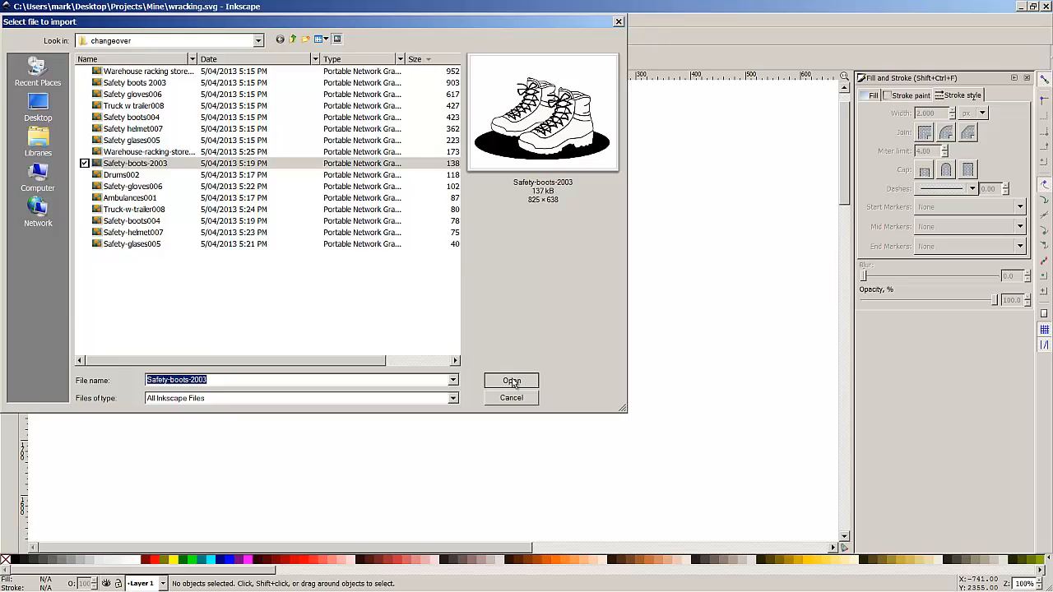
left_click(511, 381)
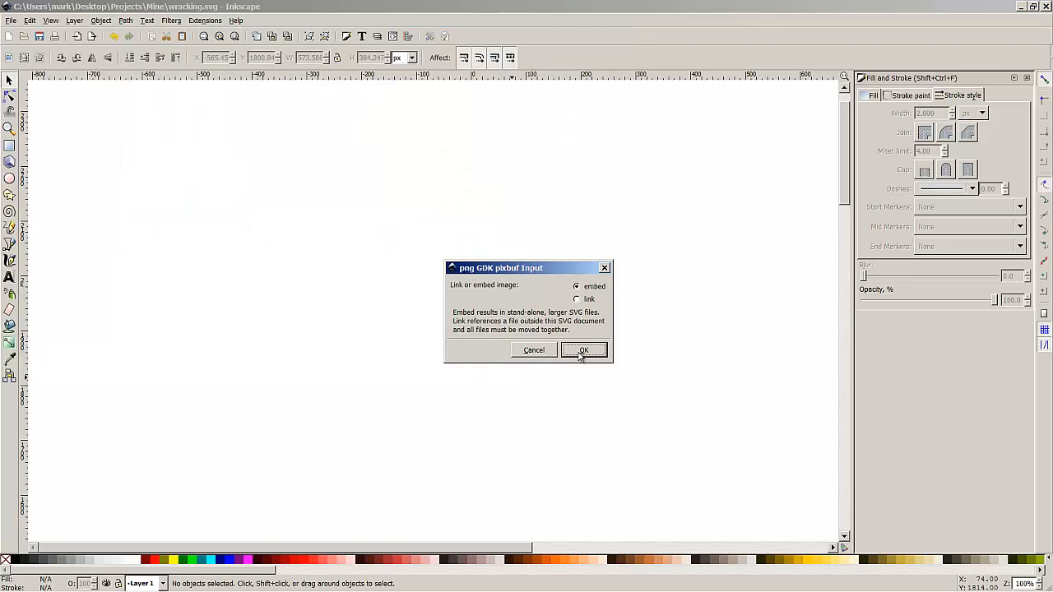
left_click(583, 349)
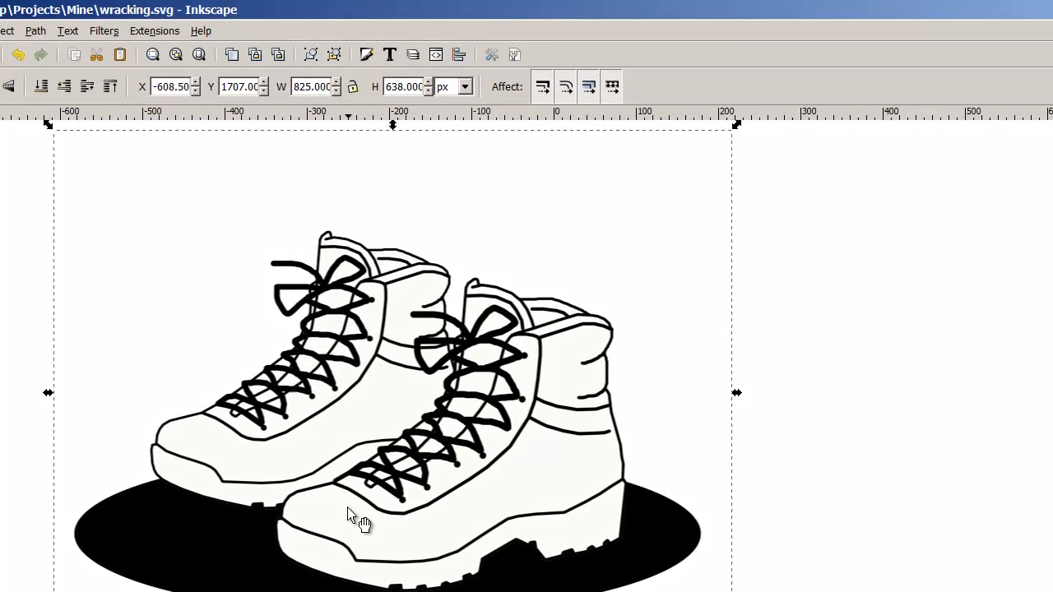
mouse_move(367, 428)
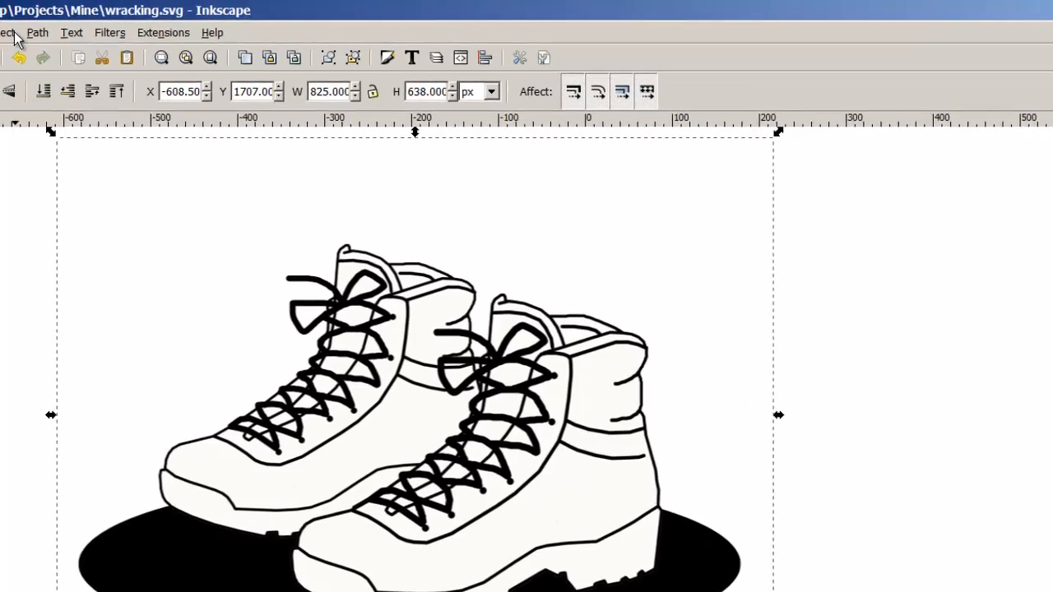
Bring up Fill and Stroke to fade the boots picture to about 29% opacity.
left_click(8, 33)
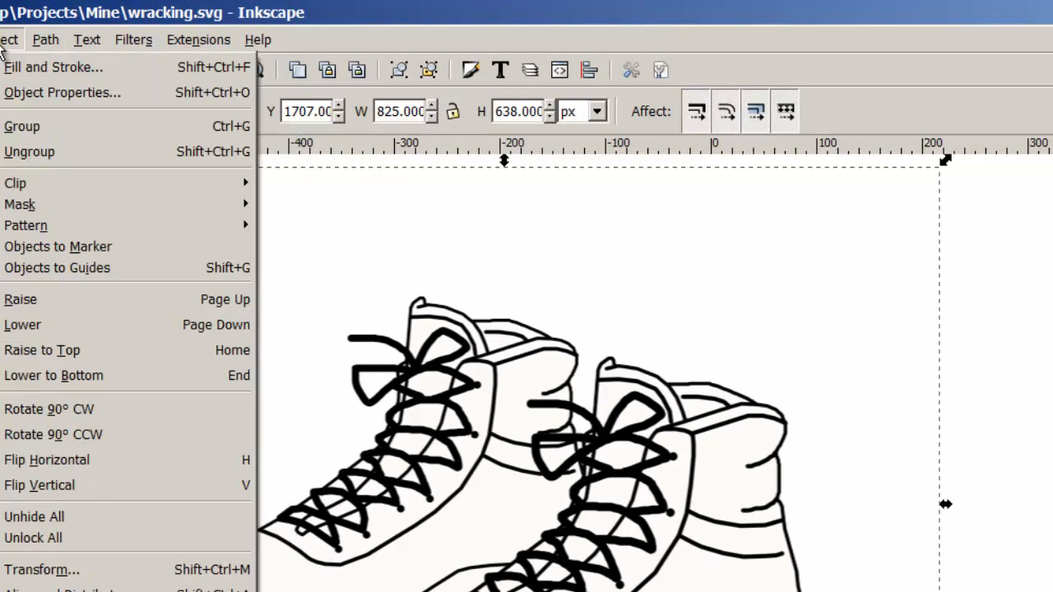
left_click(53, 66)
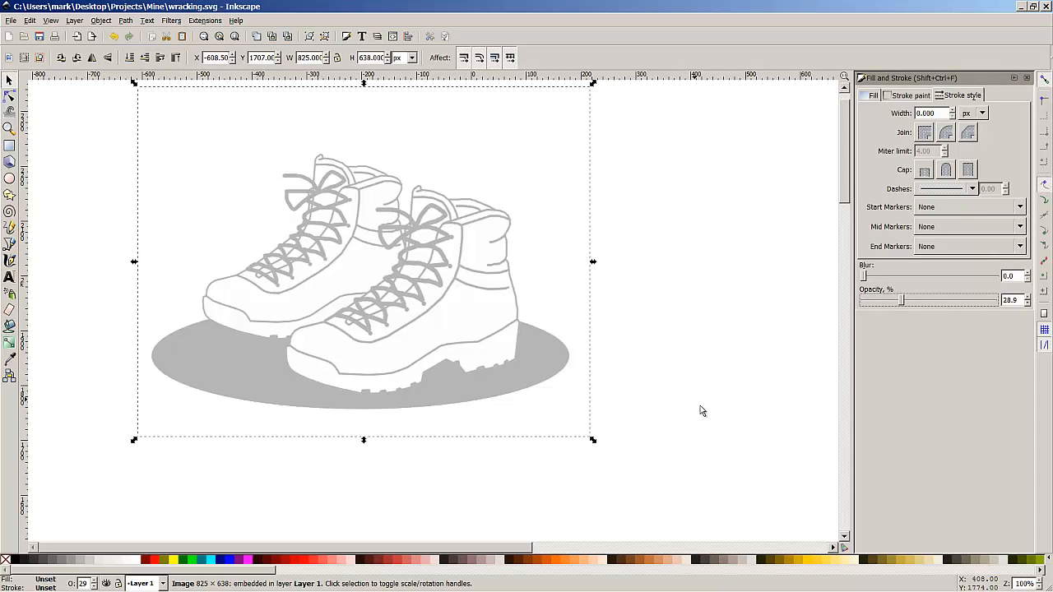
mouse_move(632, 351)
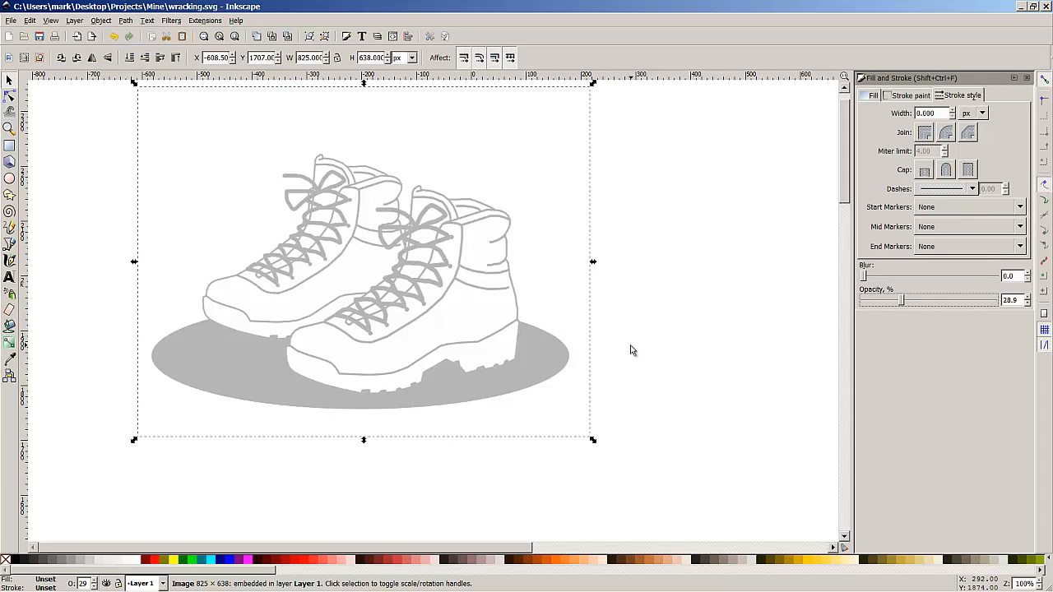
mouse_move(457, 267)
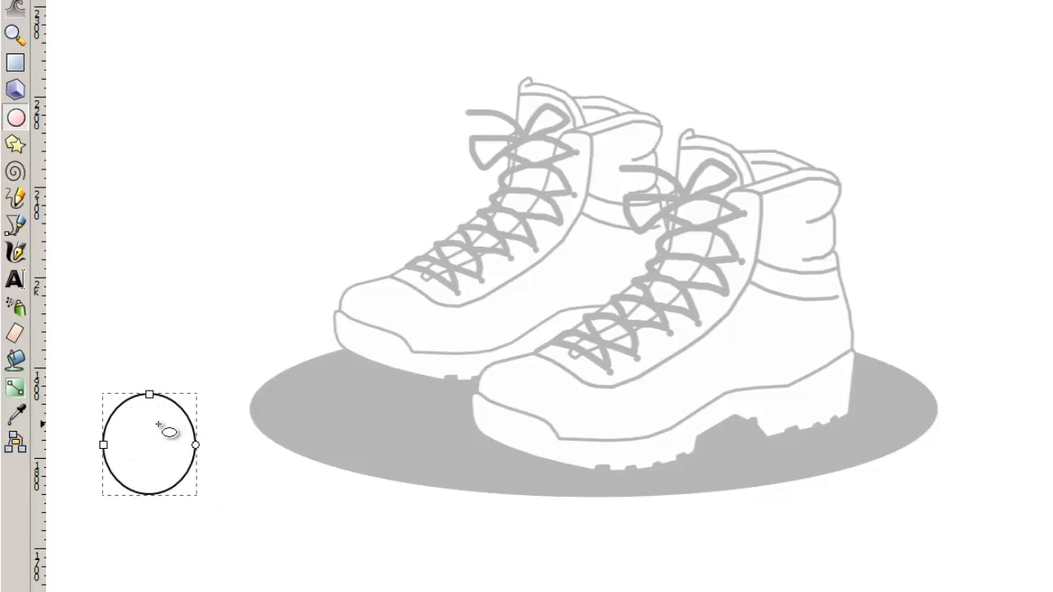
mouse_move(188, 489)
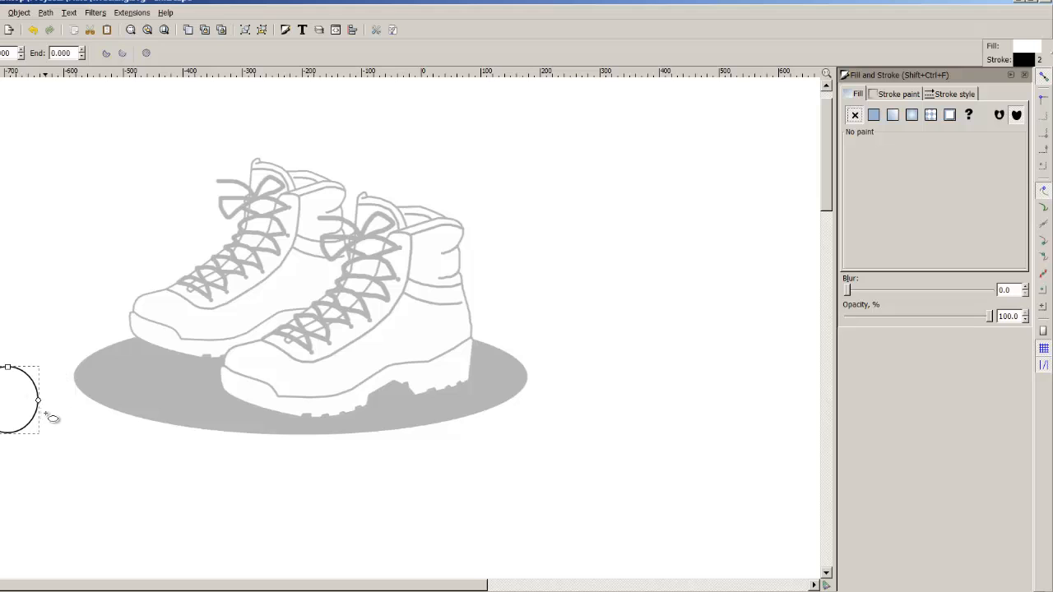
mouse_move(345, 306)
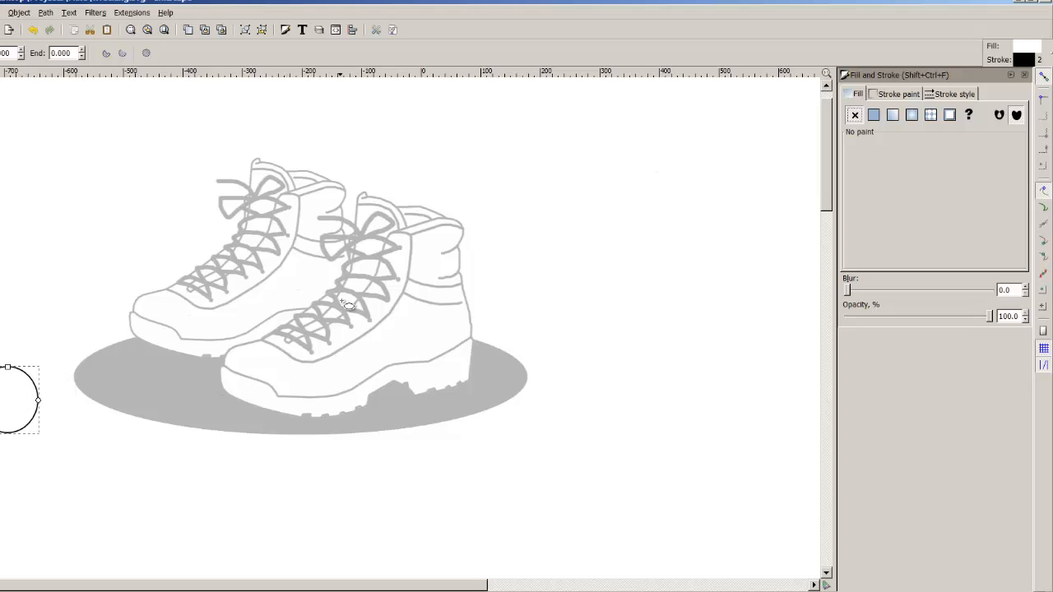
mouse_move(436, 354)
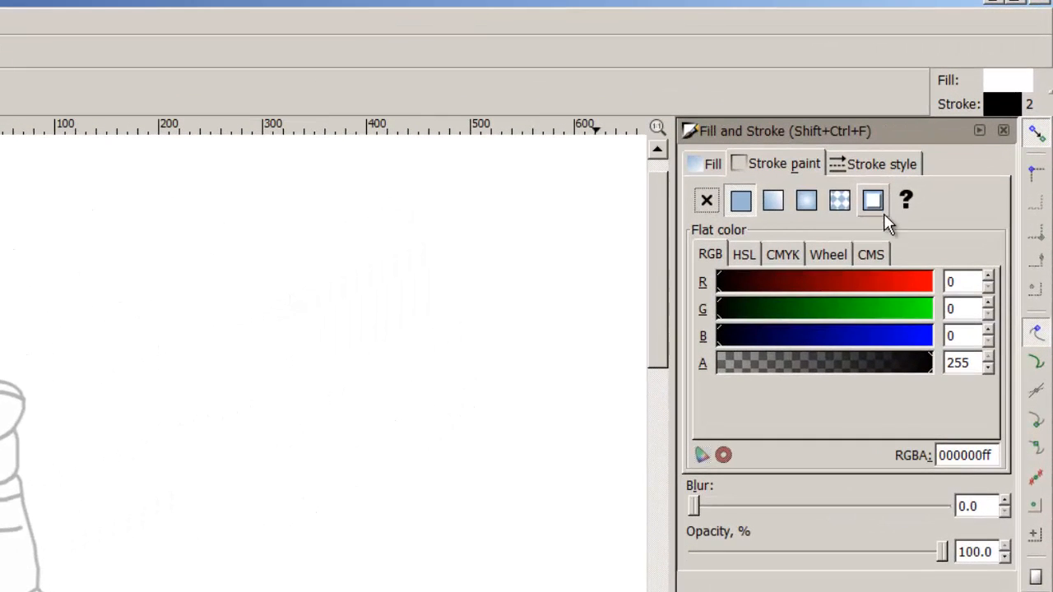
Give the test circle a flat black stroke with no fill.
left_click(881, 163)
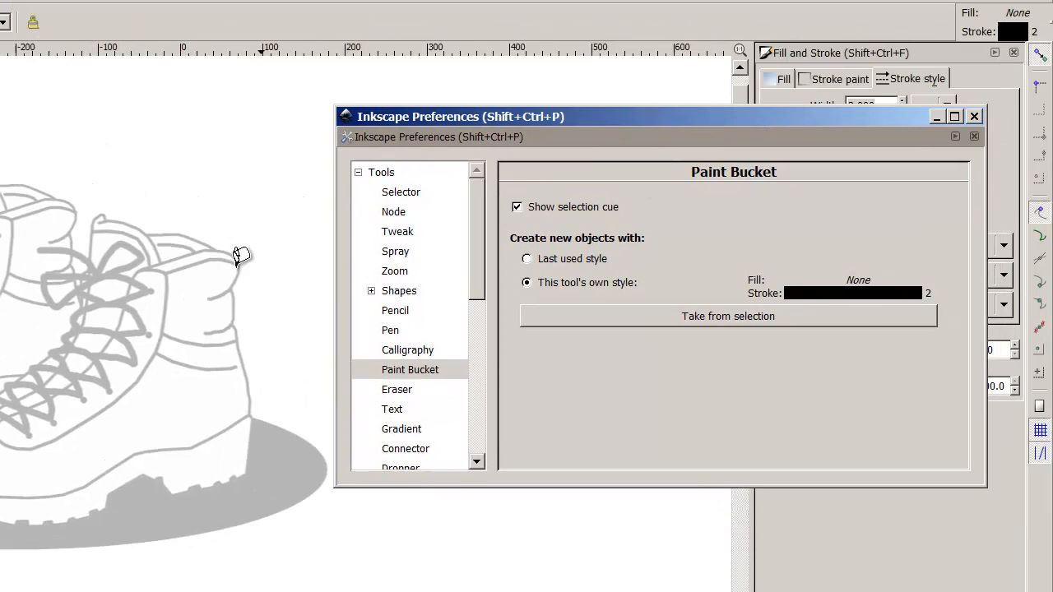
mouse_move(549, 344)
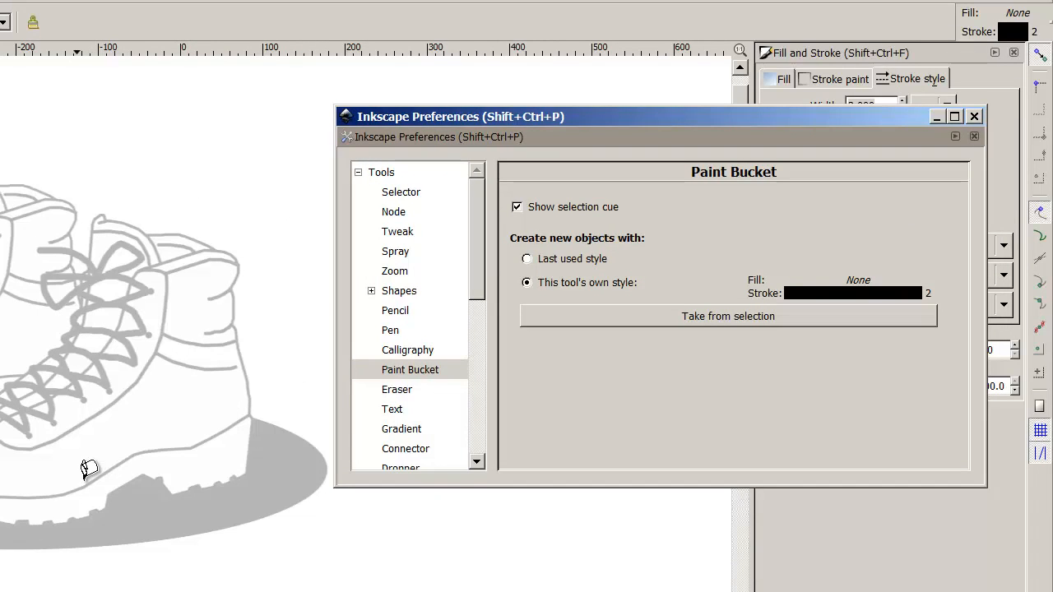
mouse_move(560, 372)
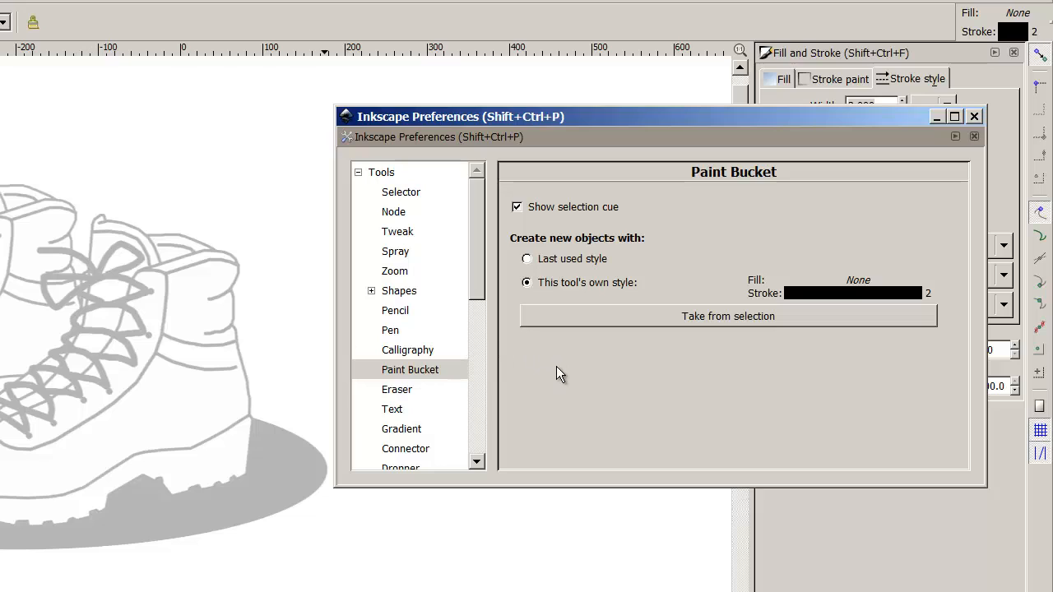
mouse_move(687, 321)
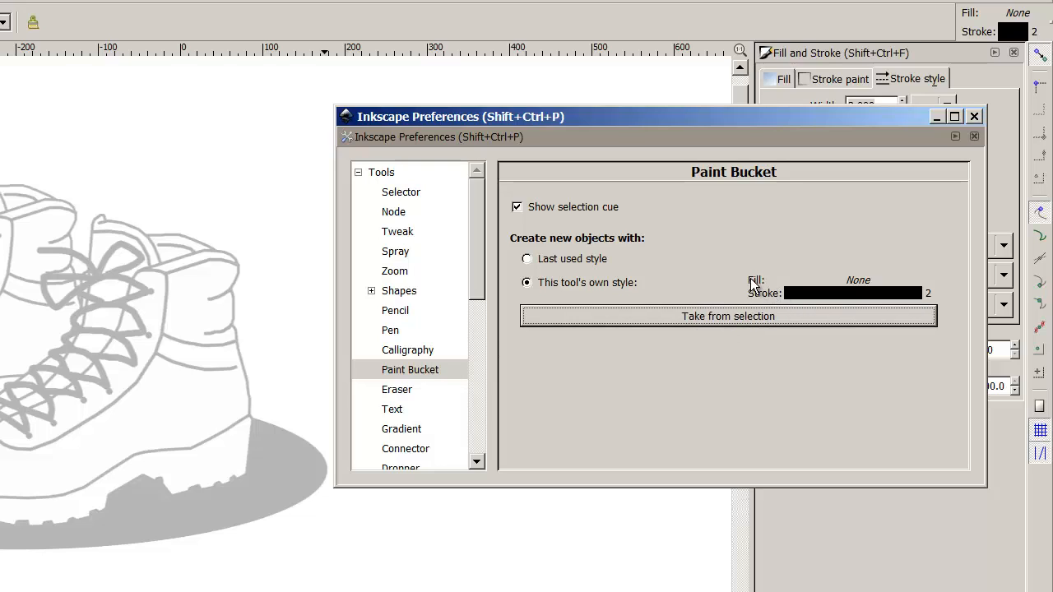
mouse_move(870, 304)
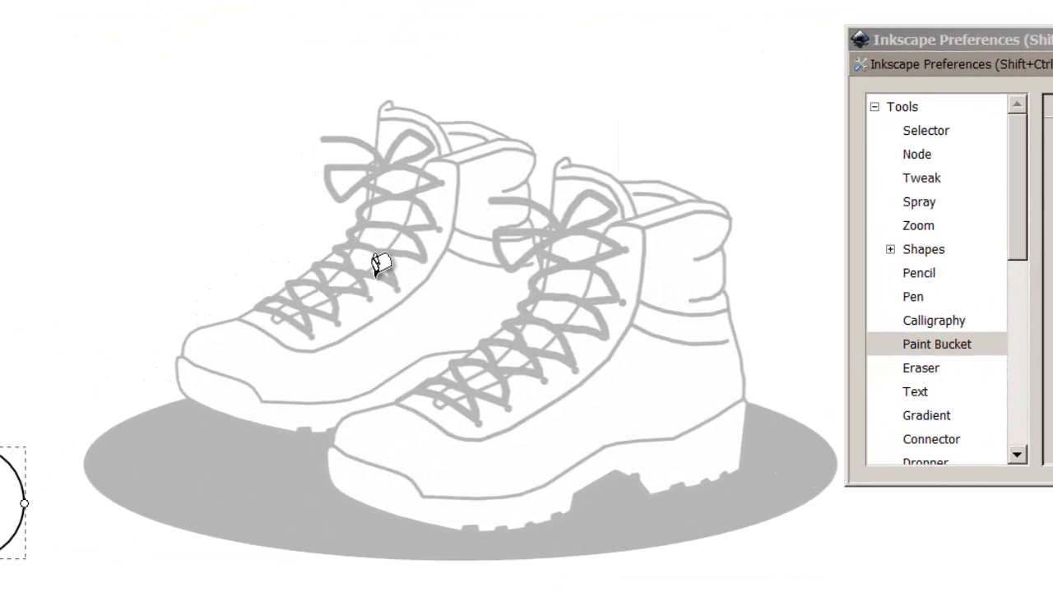
mouse_move(395, 262)
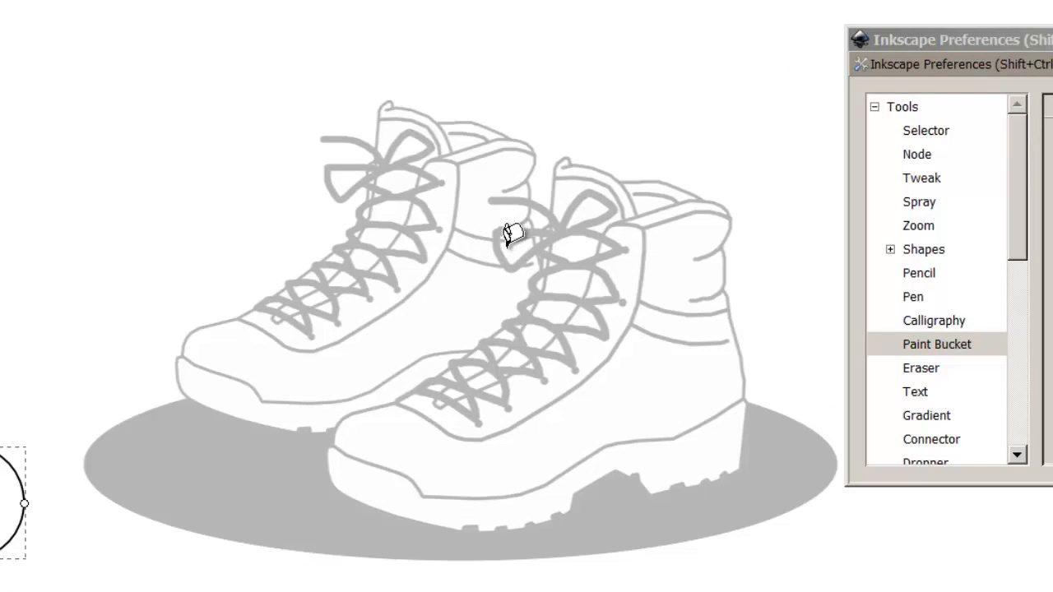
mouse_move(562, 224)
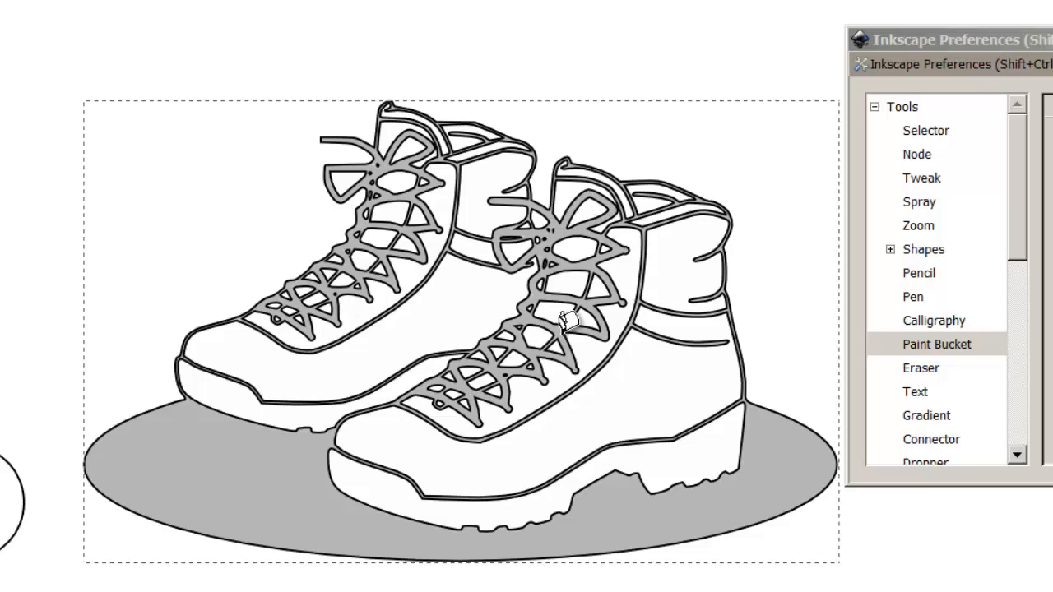
mouse_move(218, 478)
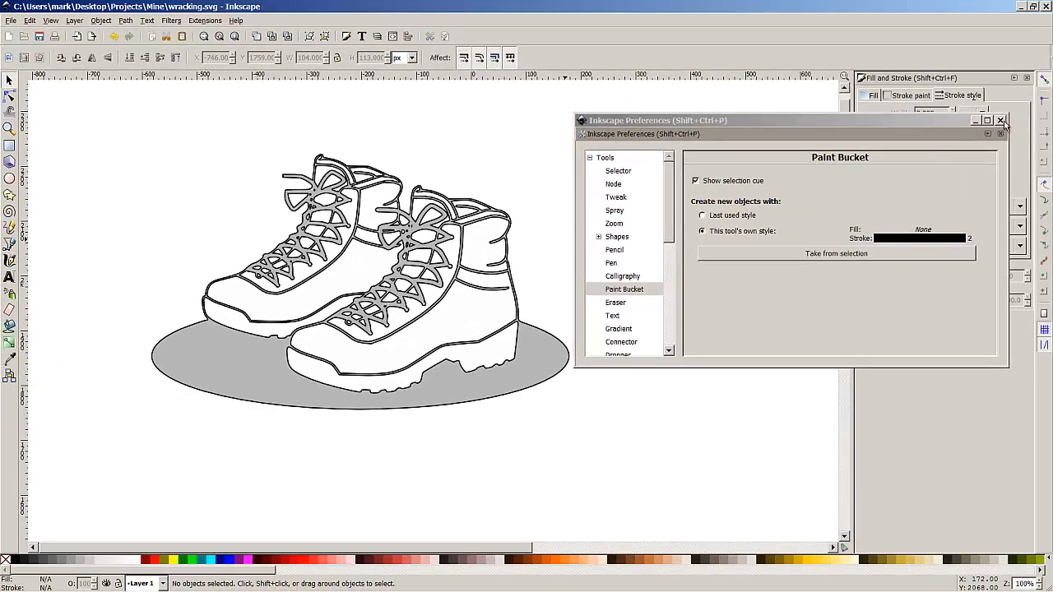
Close Preferences and restore the embedded boots picture to 100% opacity.
left_click(1001, 120)
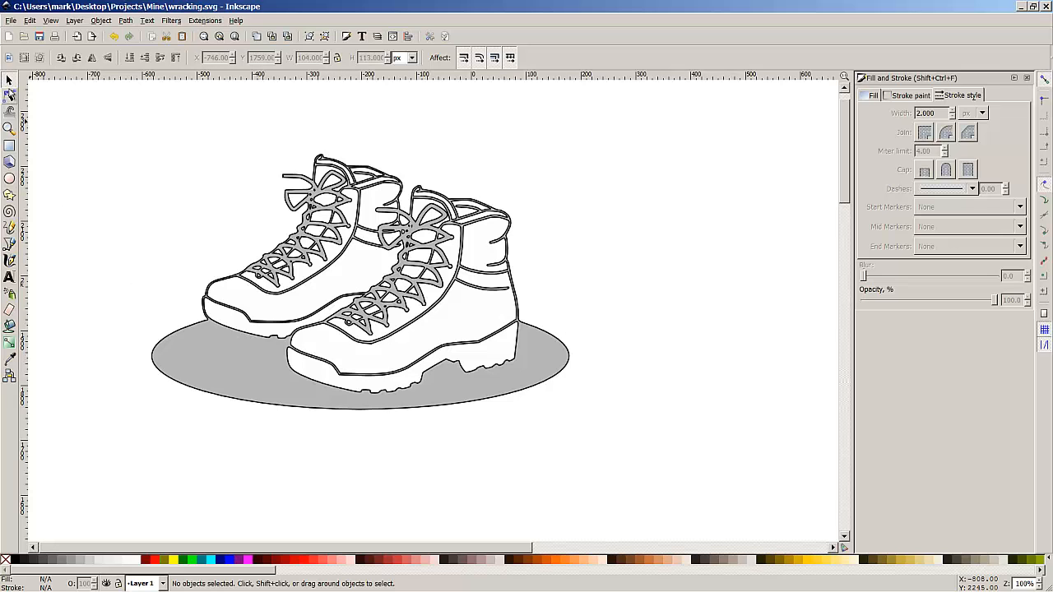
left_click(362, 288)
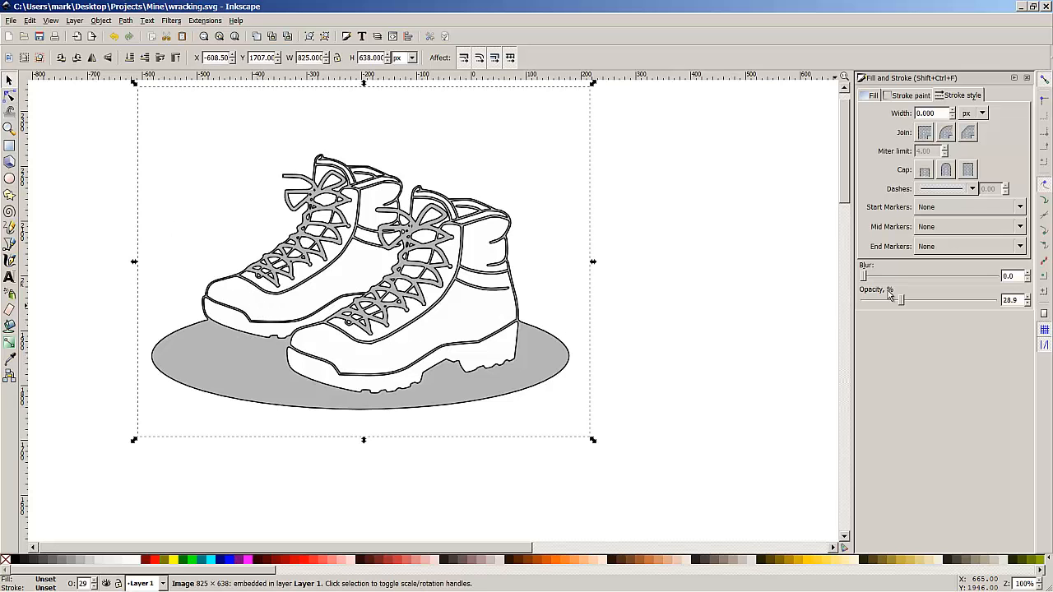
left_click_drag(901, 300, 1008, 300)
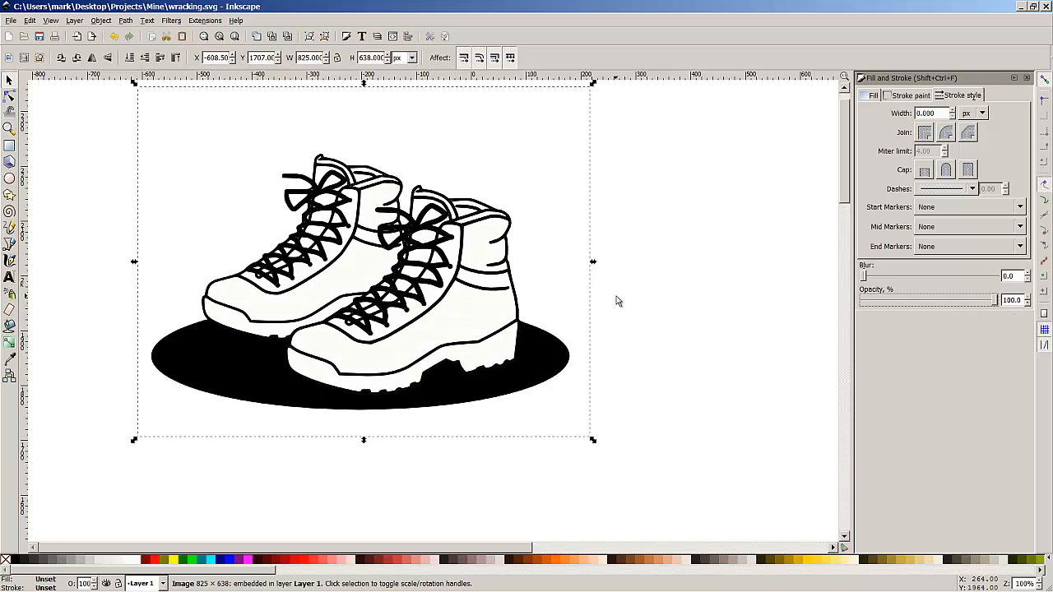
Save the traced boots drawing.
left_click(11, 20)
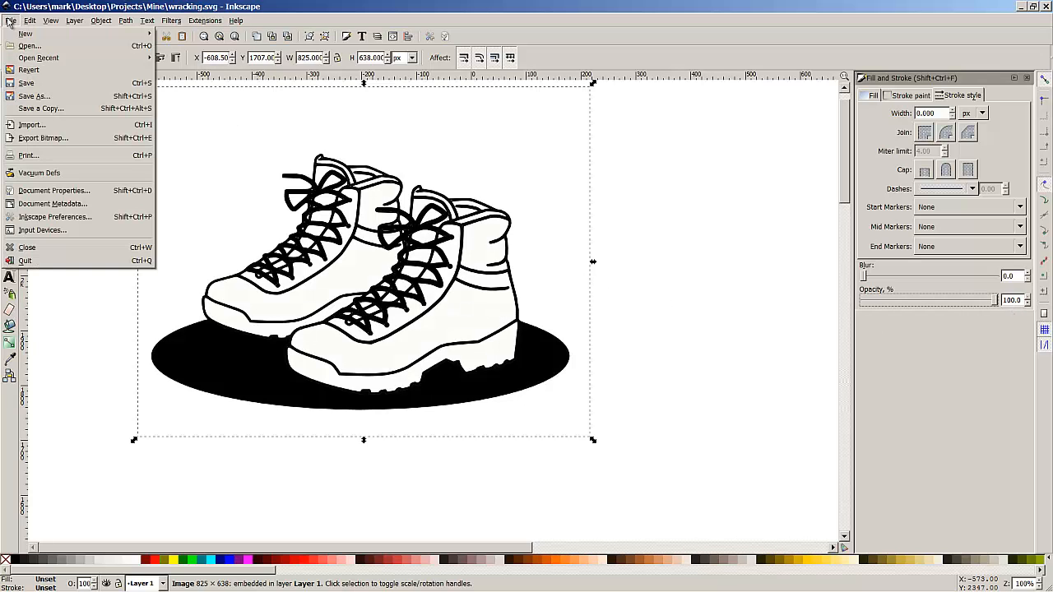
left_click(26, 82)
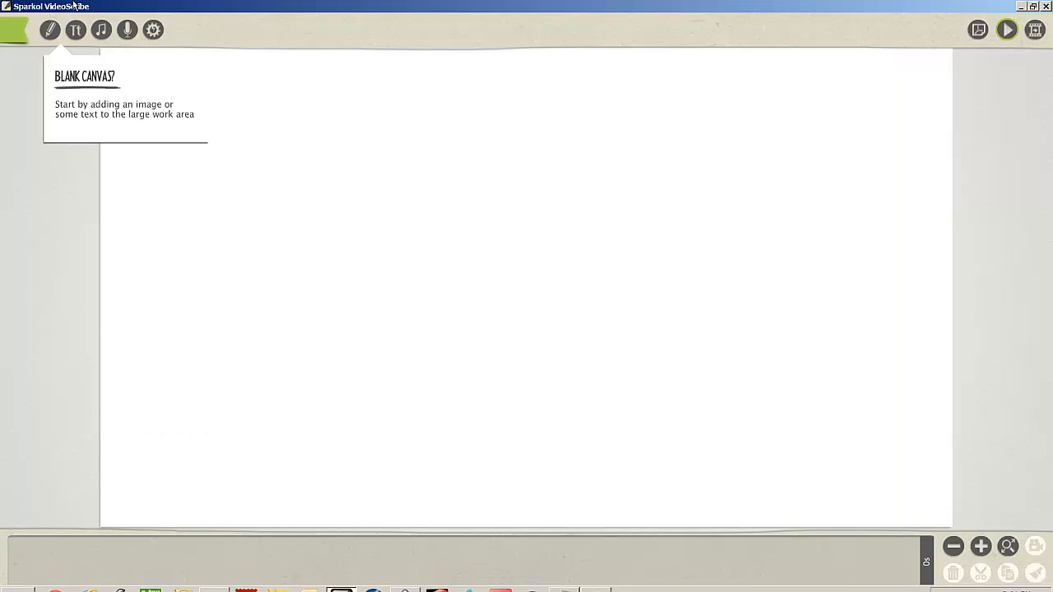
Add the wracking.svg boots drawing from Projects > Mine onto the canvas.
left_click(48, 29)
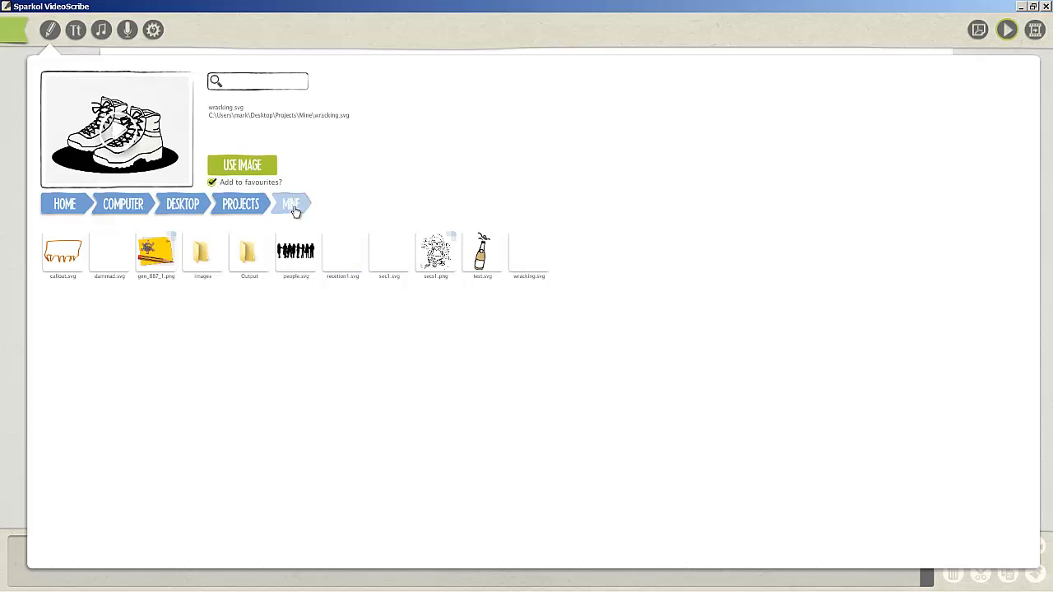
left_click(528, 251)
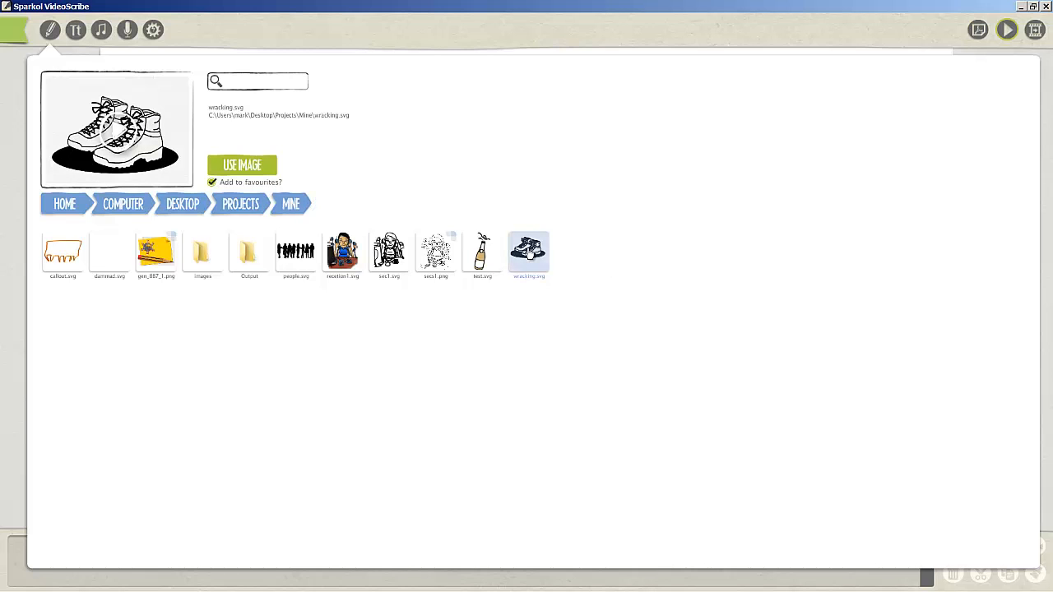
left_click(241, 165)
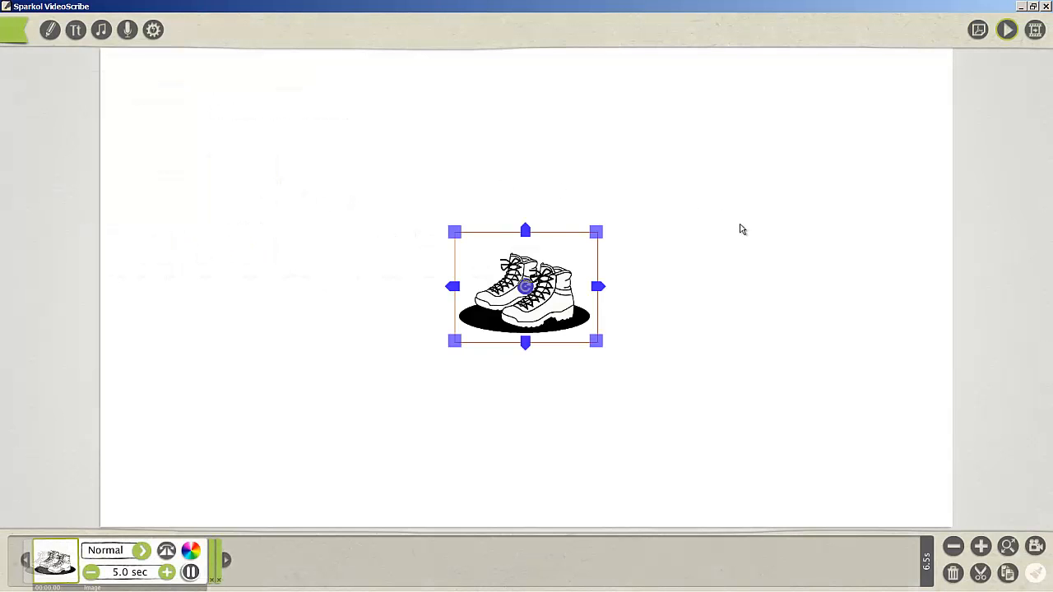
mouse_move(439, 403)
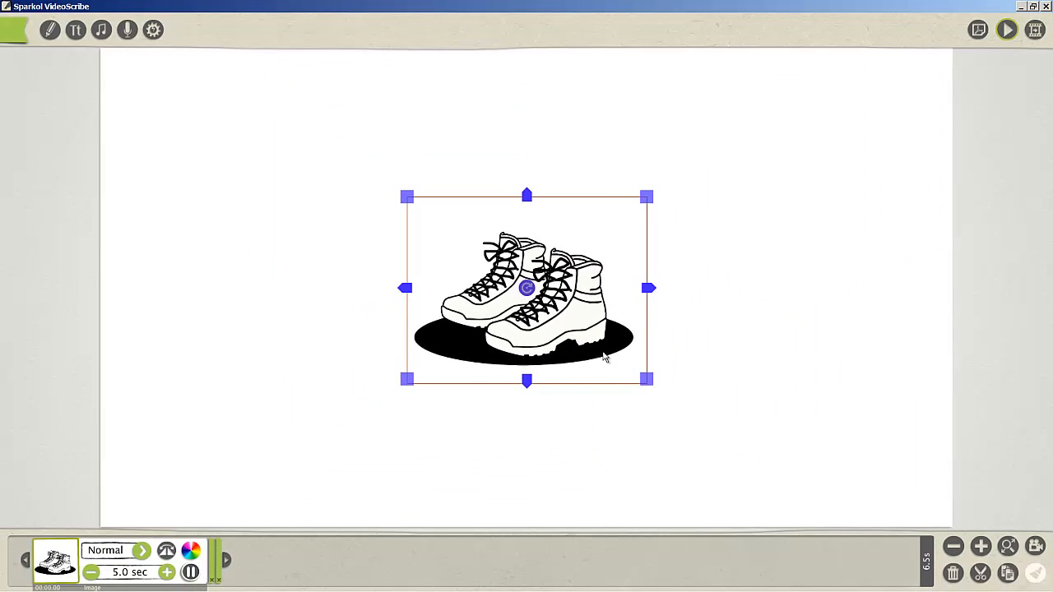
Move the boots to the upper left and browse the image library back to Projects.
left_click_drag(527, 288, 287, 183)
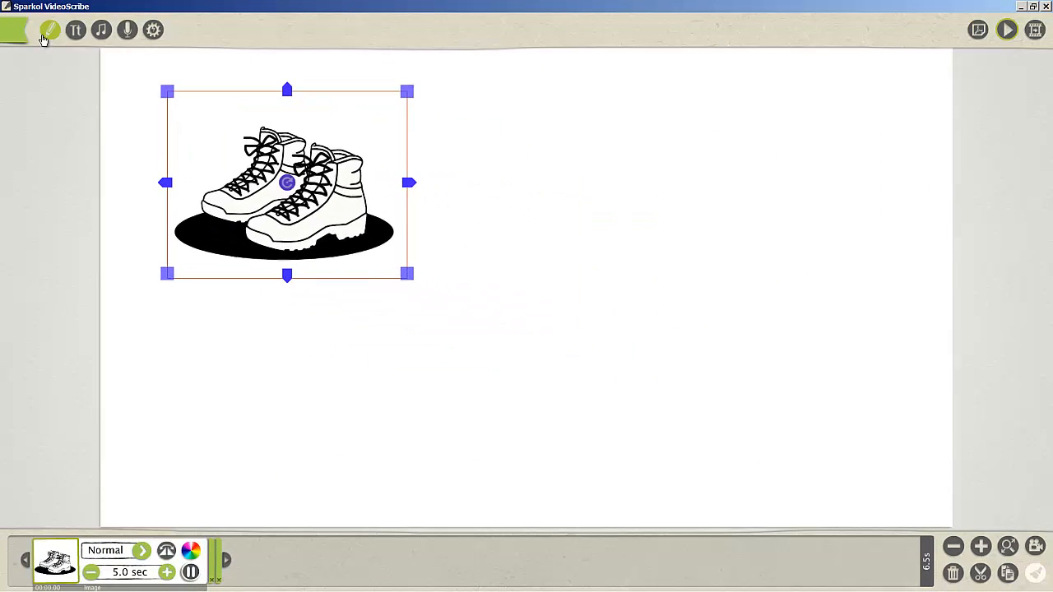
left_click(49, 30)
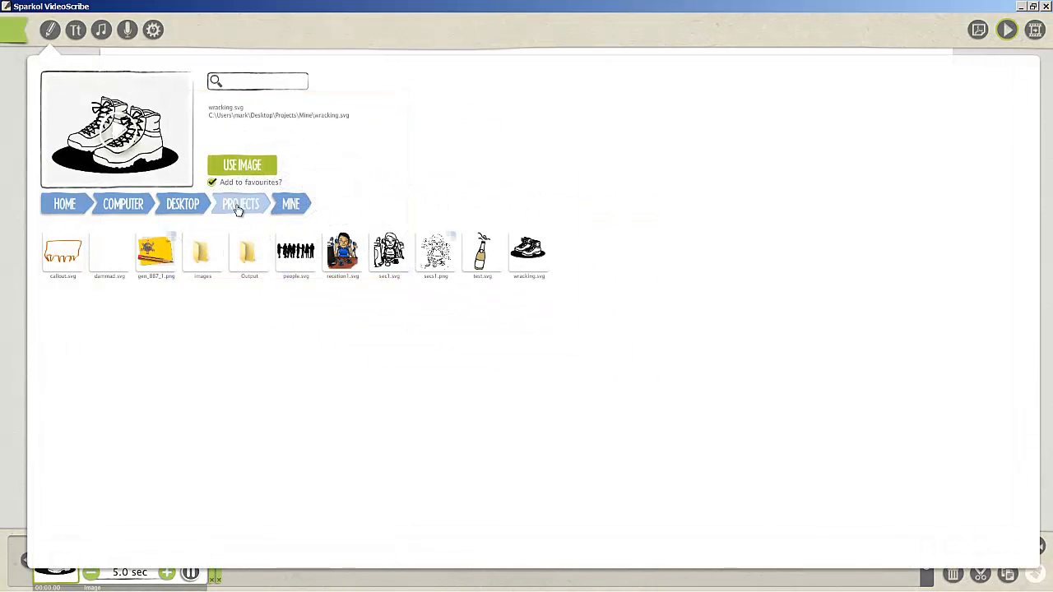
left_click(240, 203)
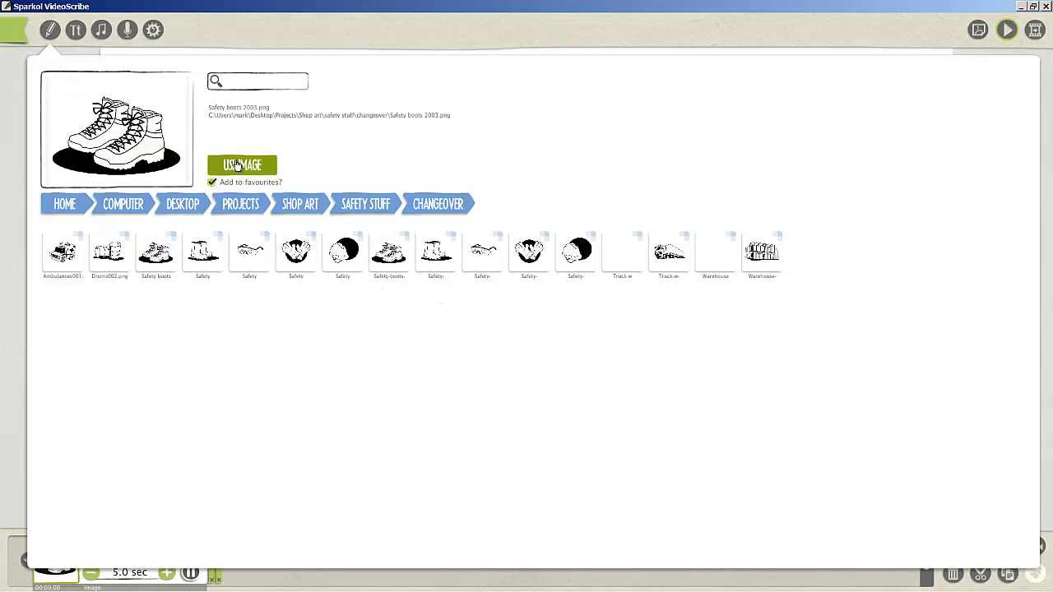
Import Safety boots 2003.png with Trace Image and Keep Original checked.
left_click(242, 165)
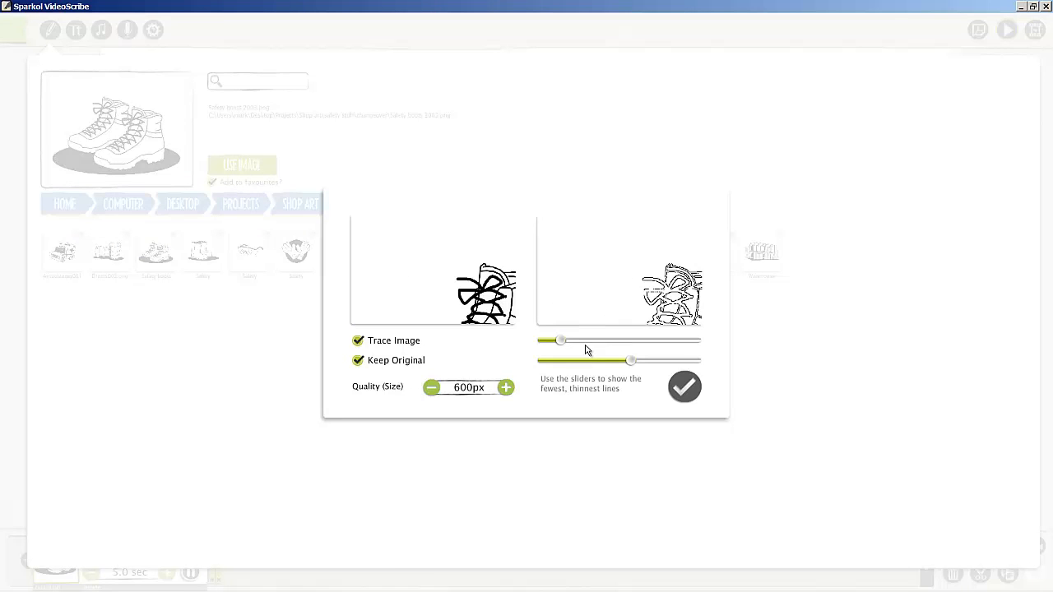
mouse_move(476, 364)
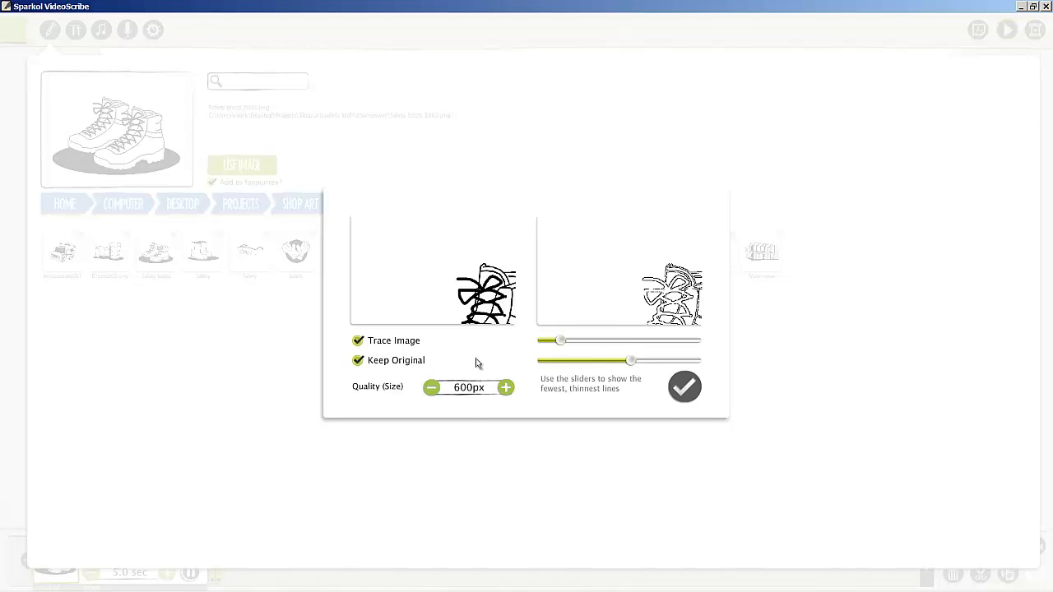
left_click(684, 387)
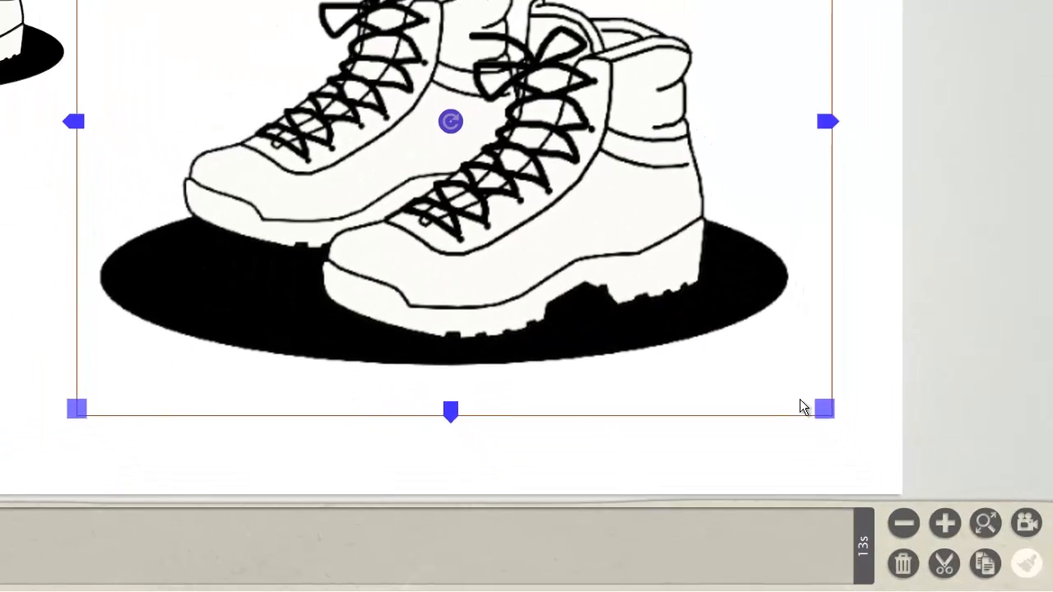
Shrink the PNG boots and play the project preview.
left_click_drag(825, 409, 716, 309)
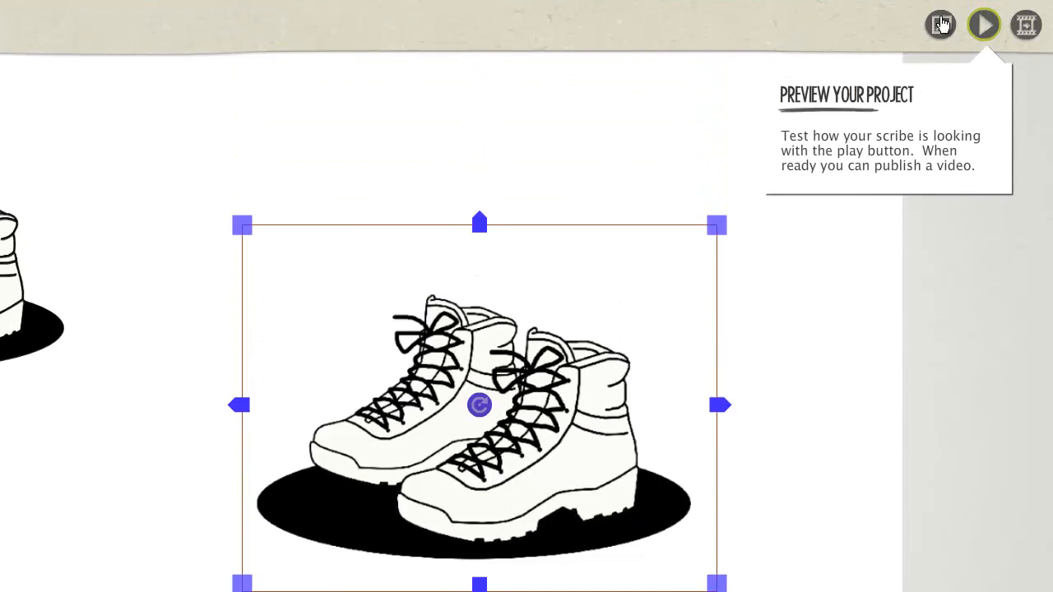
left_click(984, 24)
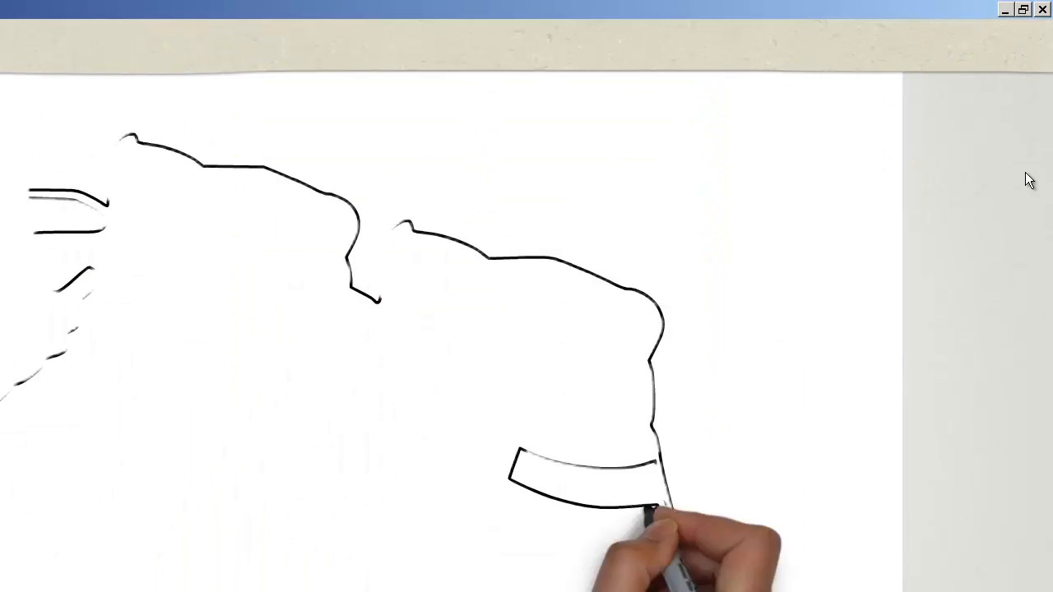